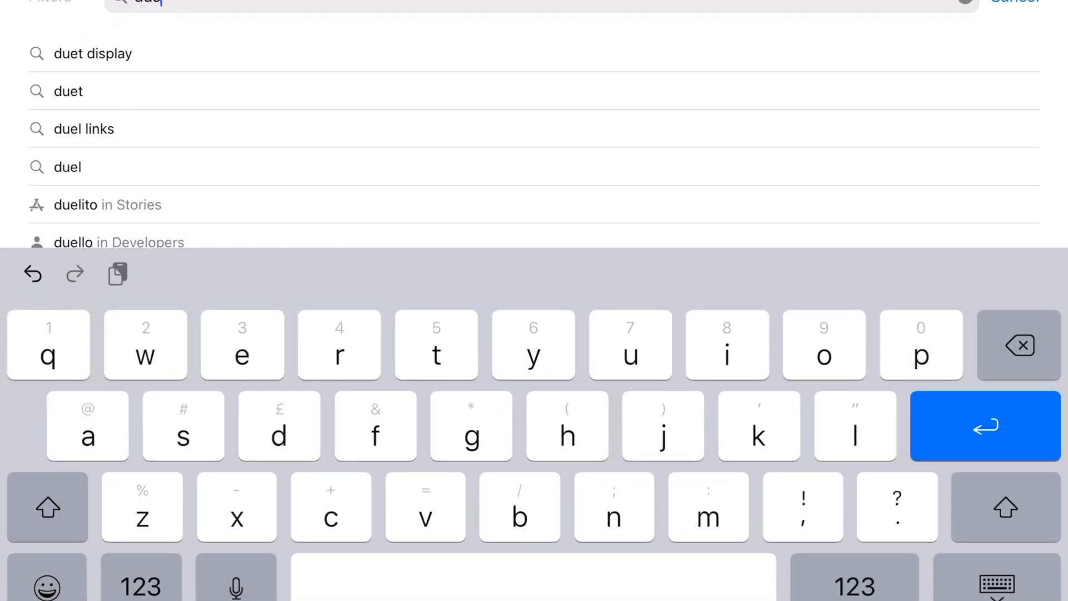
Search the App Store for 'duet' and view the Duet Display app page
left_click(96, 53)
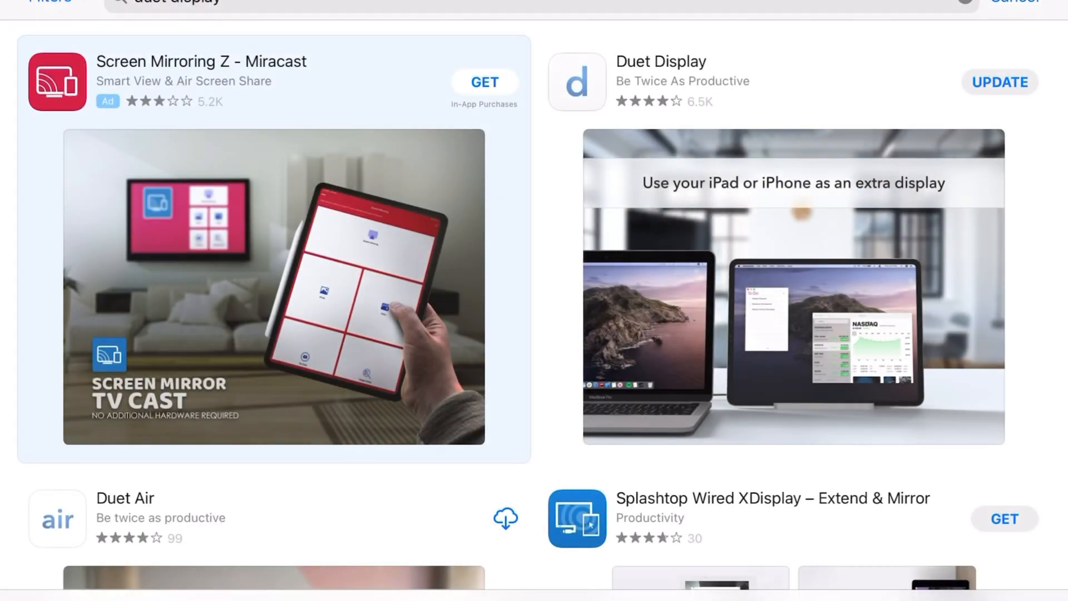
left_click(661, 61)
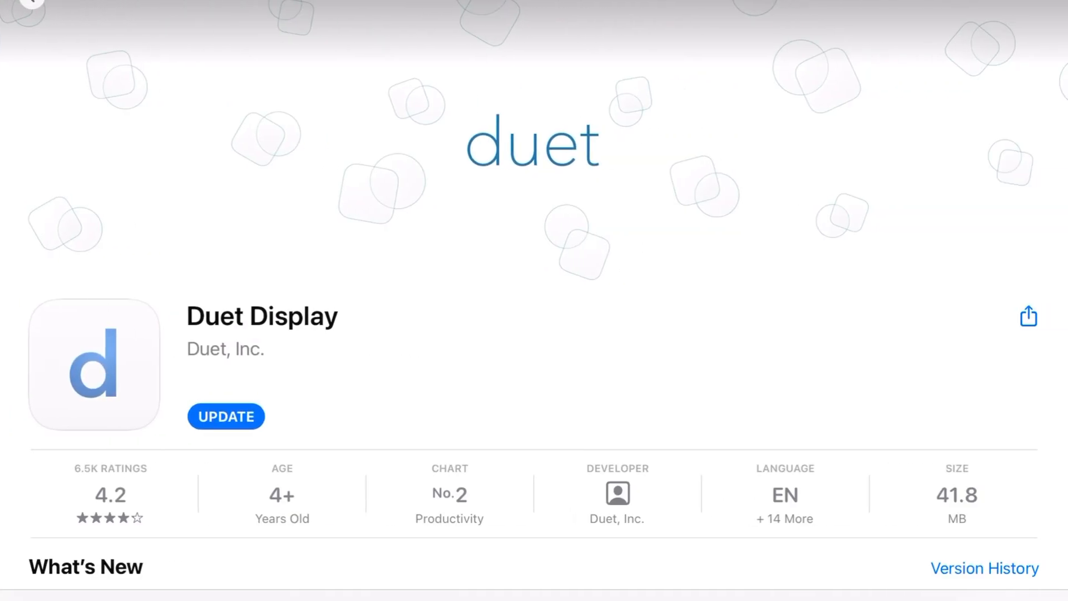
scroll("down", 3)
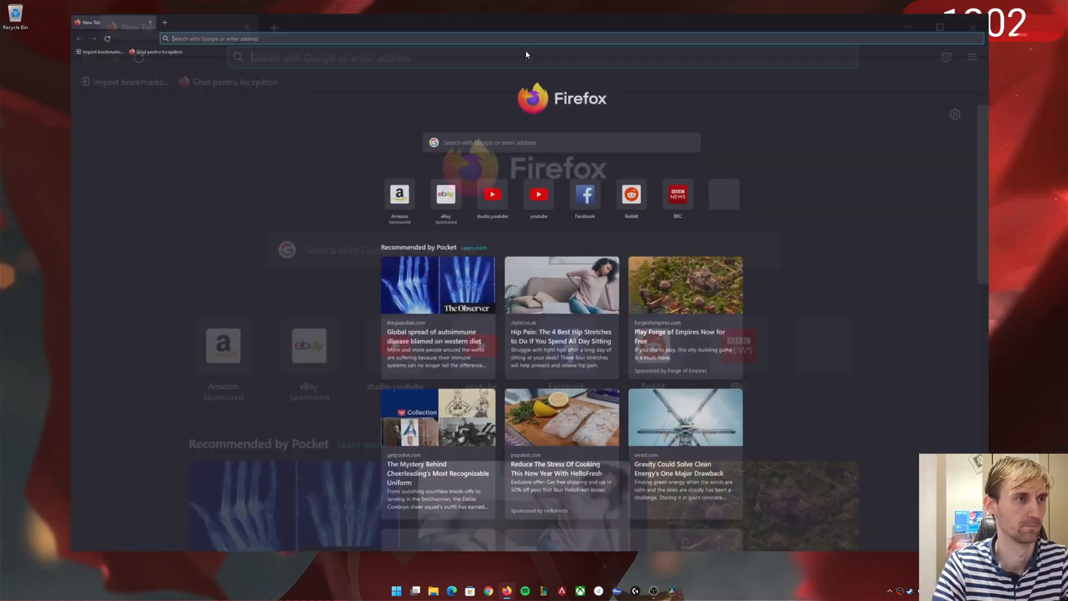
Google 'duet dis' and go to the official duetdisplay.com website
type("duet")
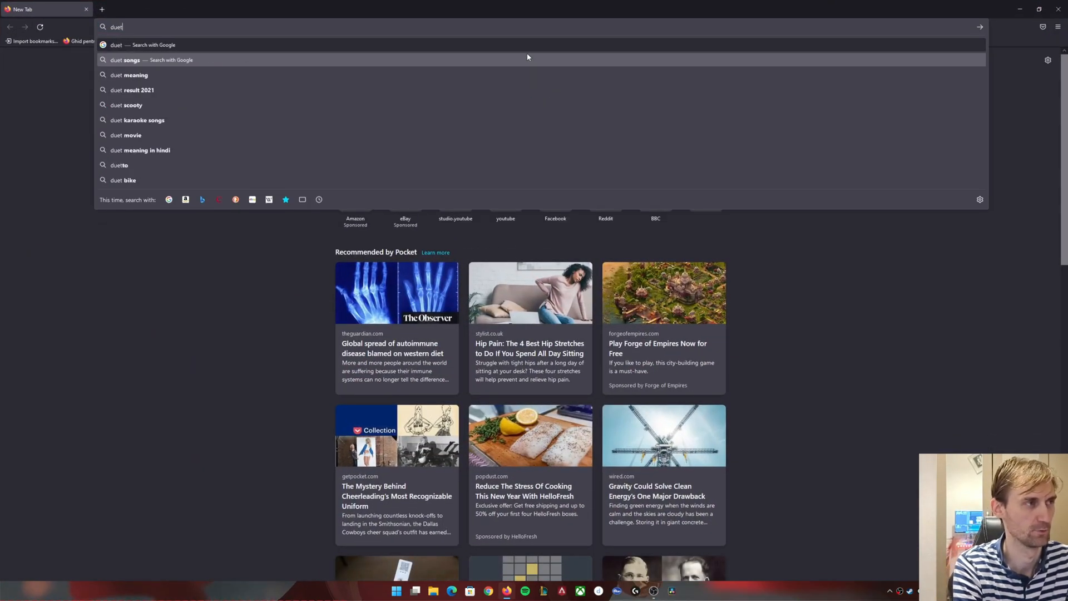
type("dis")
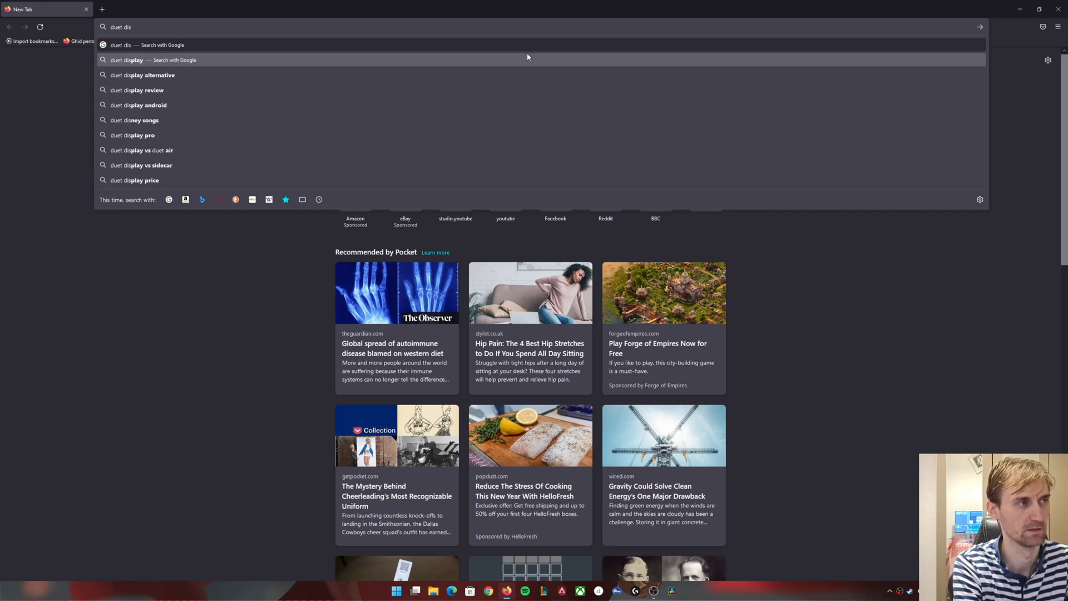
key("Return")
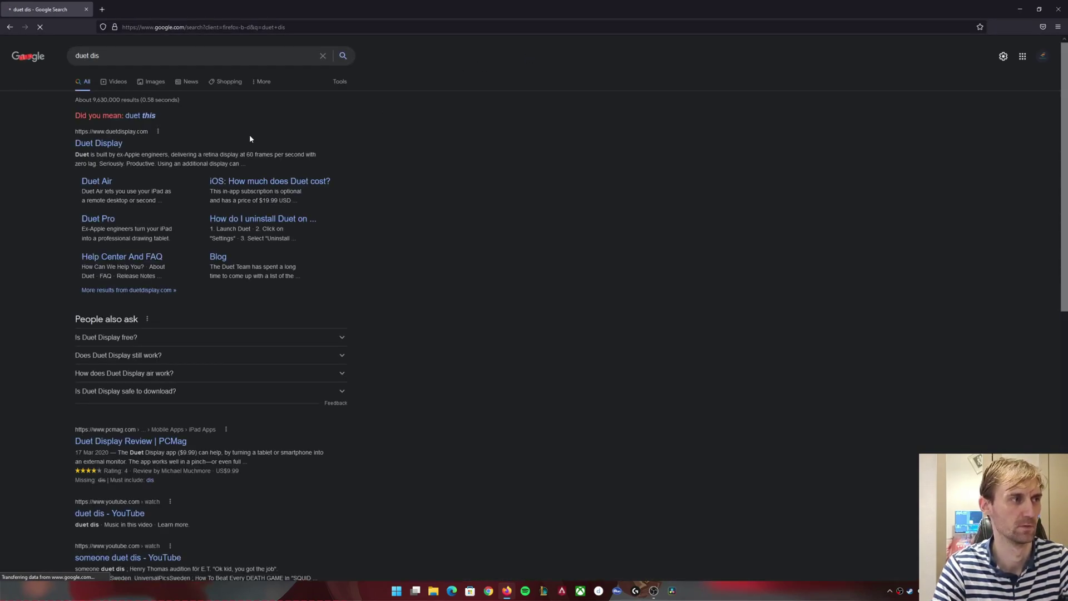
left_click(99, 143)
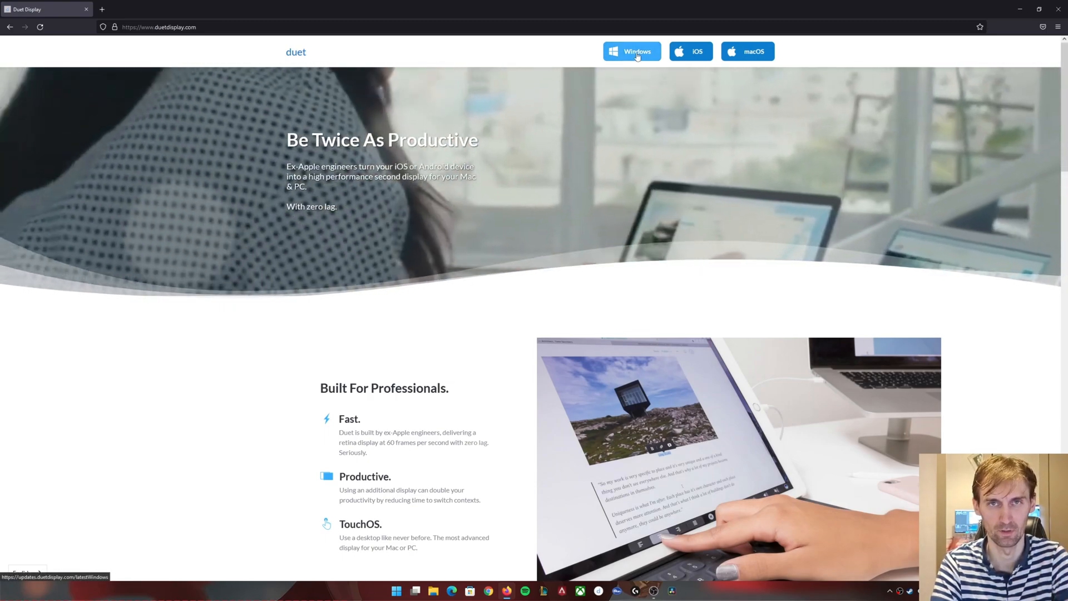
Download the Windows version of Duet and save the installer file
left_click(631, 51)
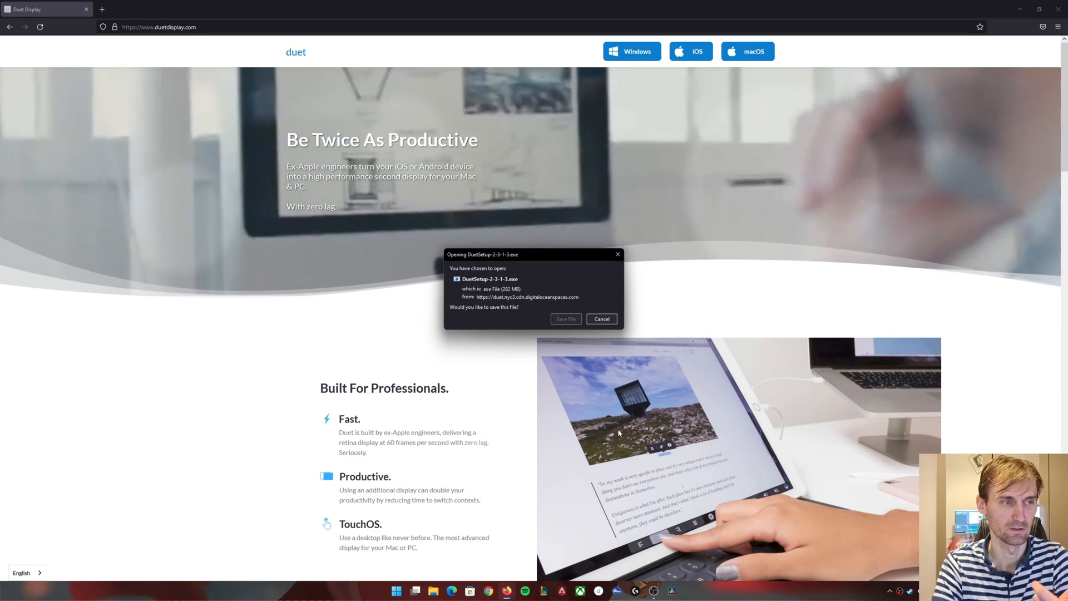
left_click(601, 319)
type("d")
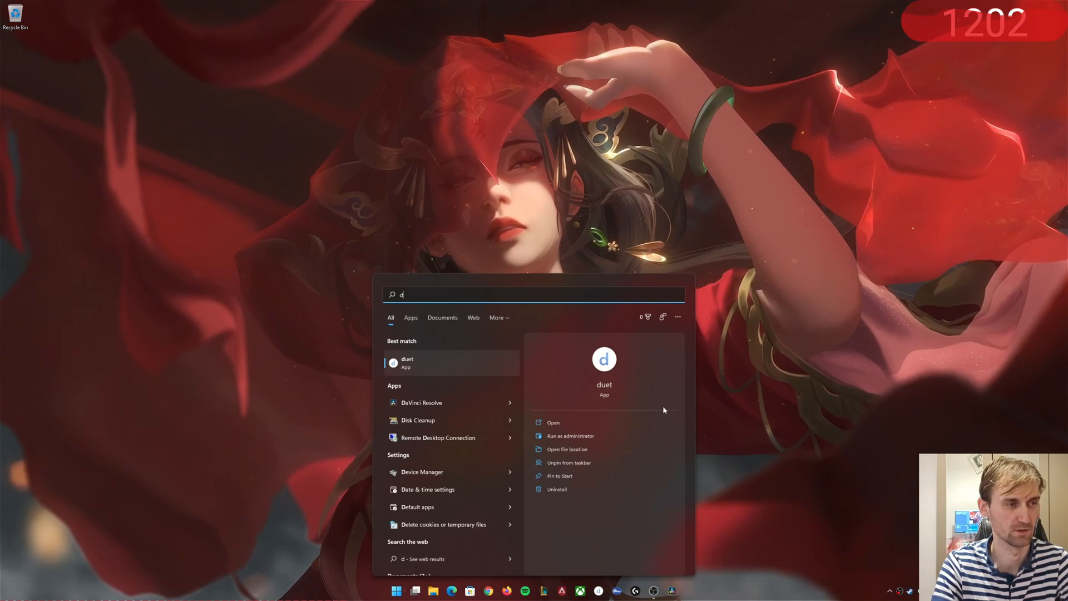
Launch Duet from Windows search and set the display to 60 FPS, High Power performance
left_click(553, 423)
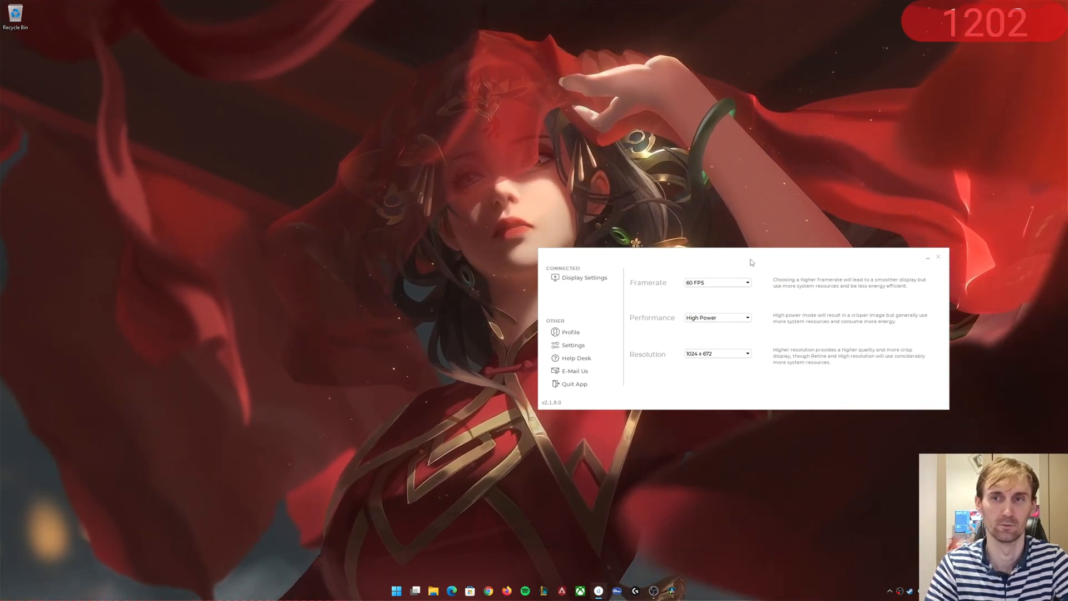
mouse_move(783, 253)
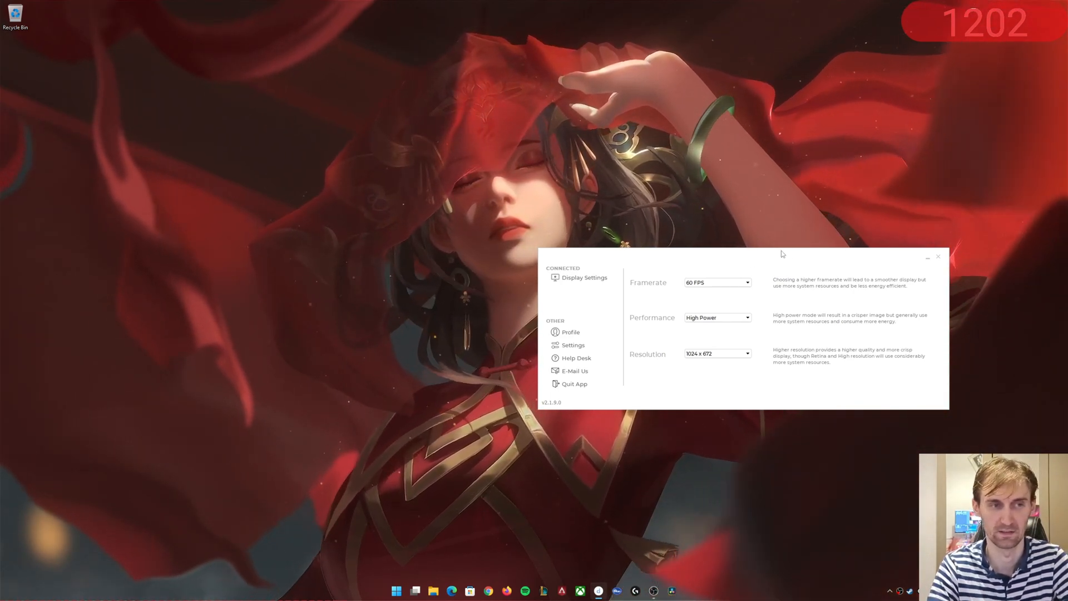
left_click(716, 282)
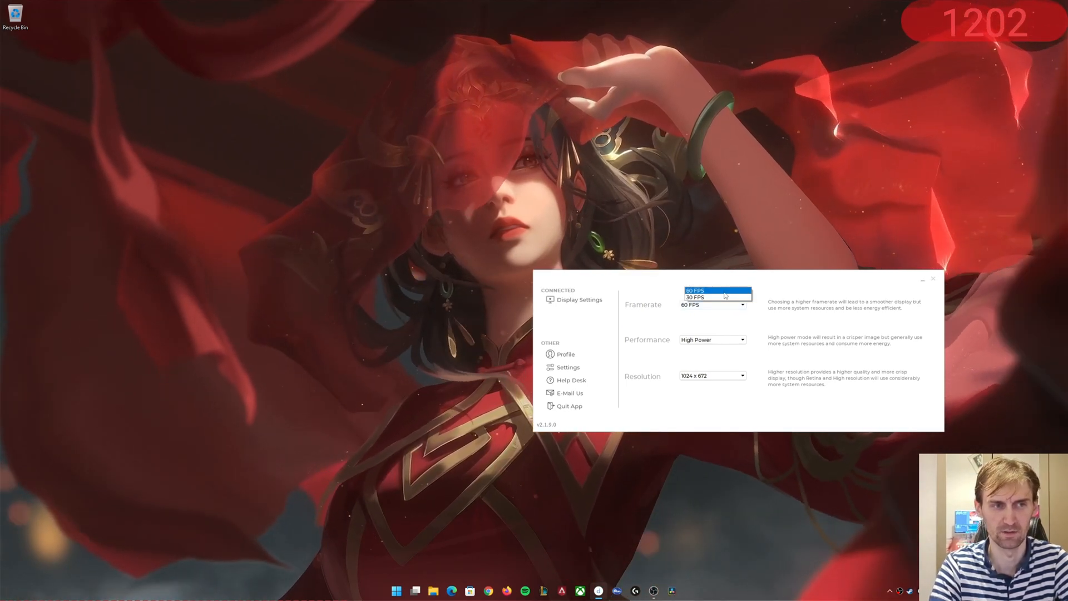
left_click(696, 290)
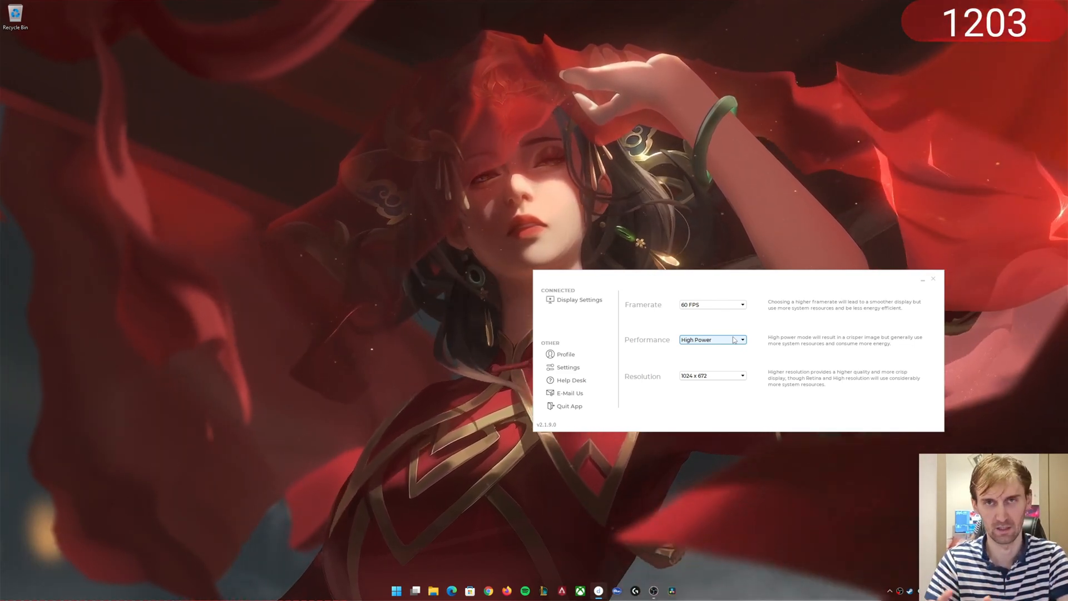
left_click(741, 375)
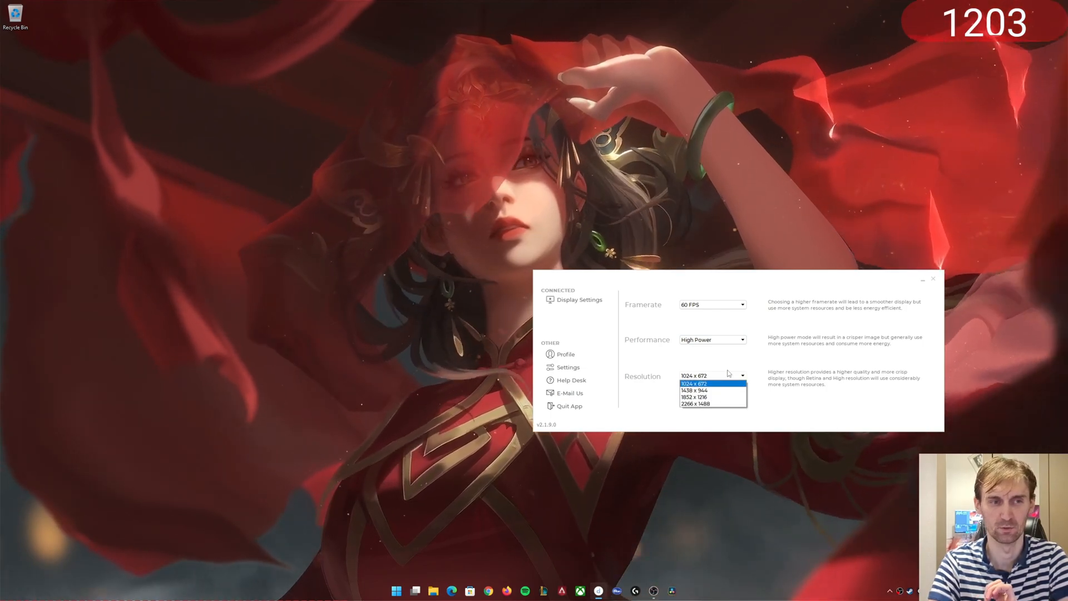
left_click(693, 381)
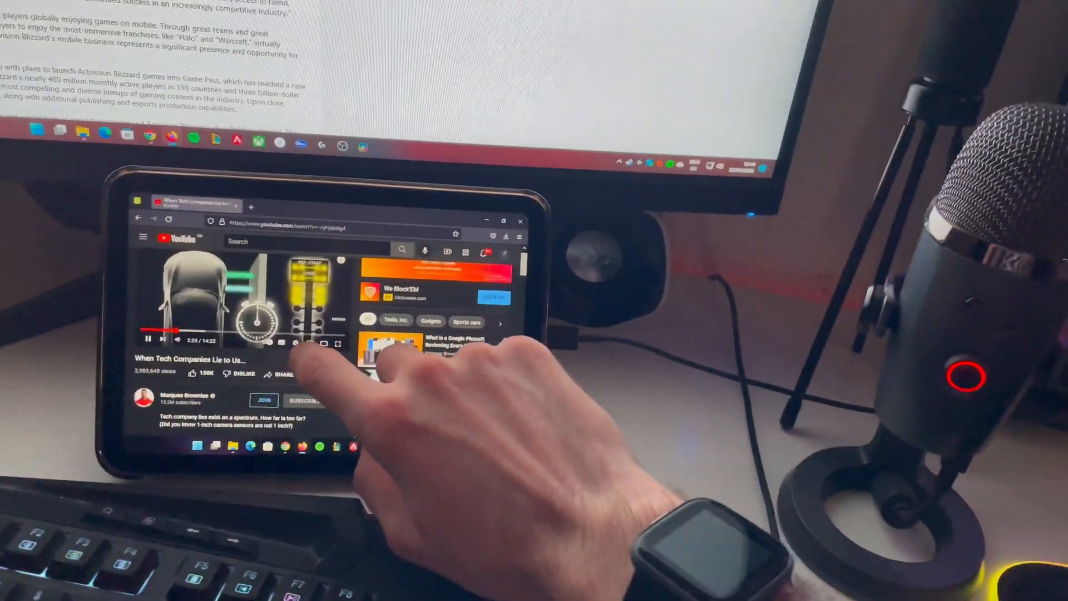
Make the YouTube video fill the iPad screen while browsing on the main monitor
left_click(305, 400)
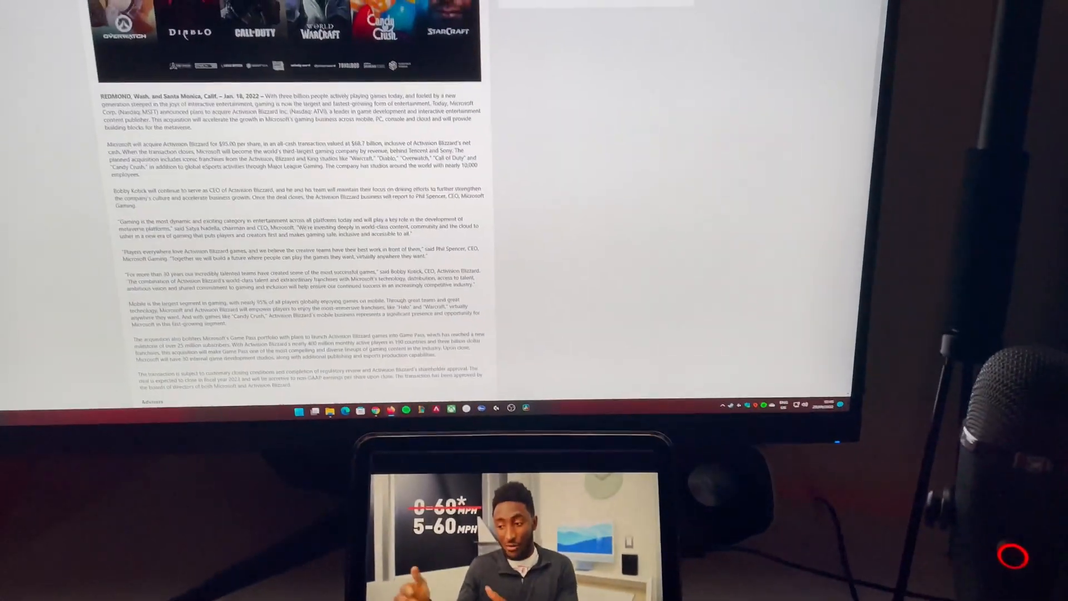
scroll("down", 3)
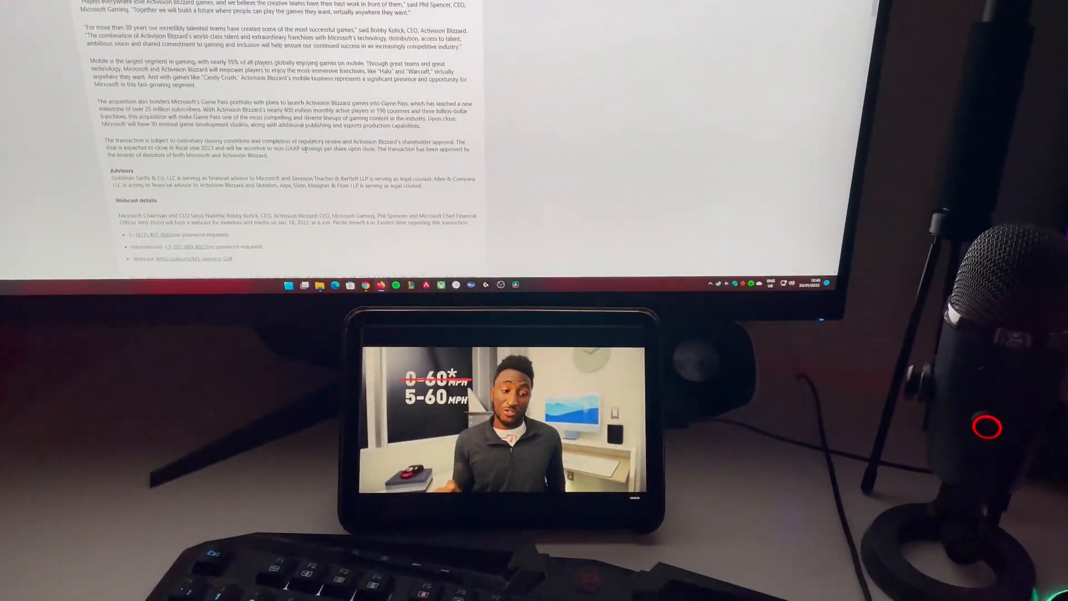
scroll("up", 3)
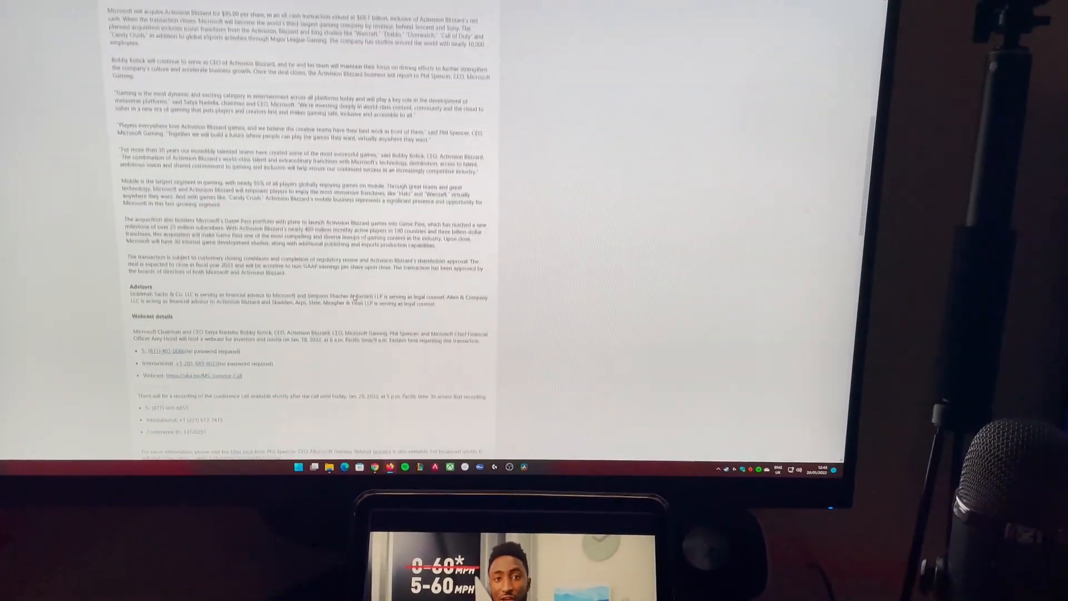